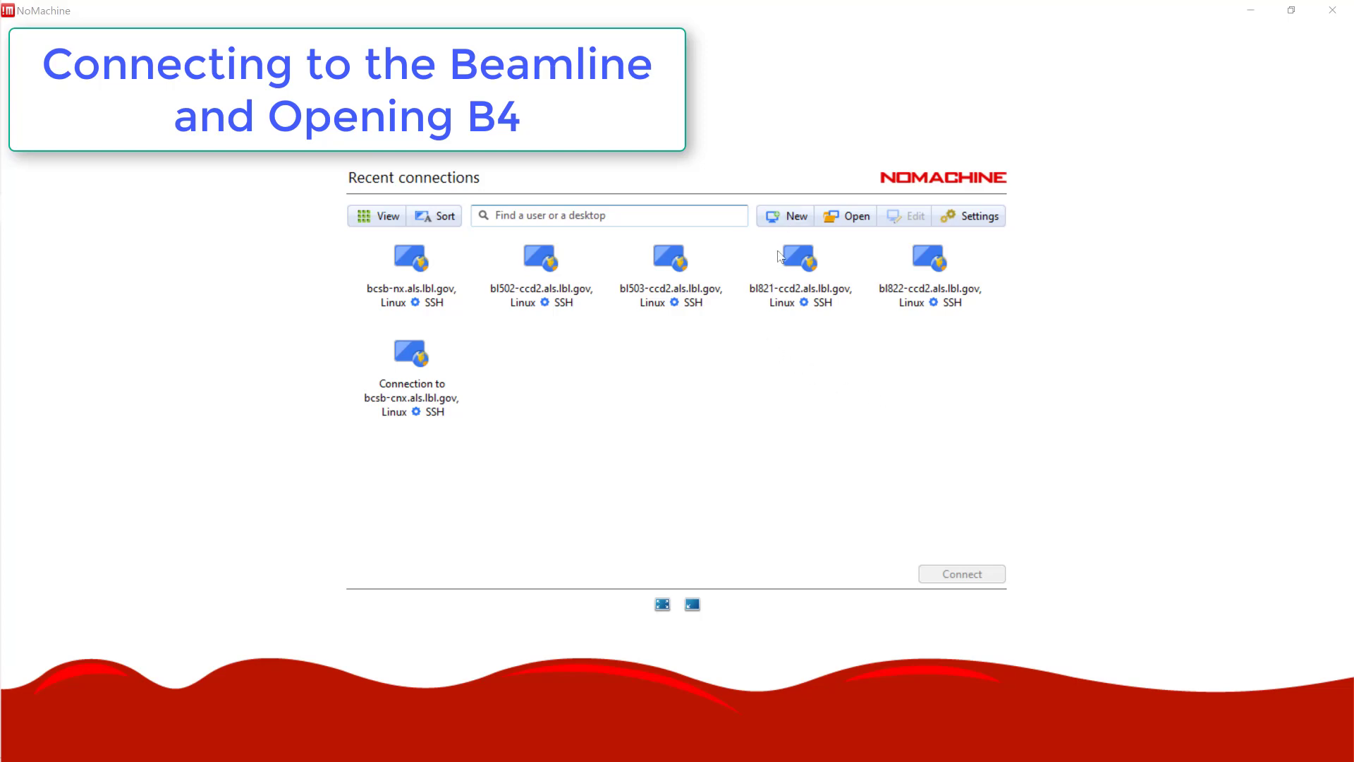
Step: Create a new connection with SSH as its protocol and continue to the host step
{"action": "left_click", "coordinate": [795, 214]}
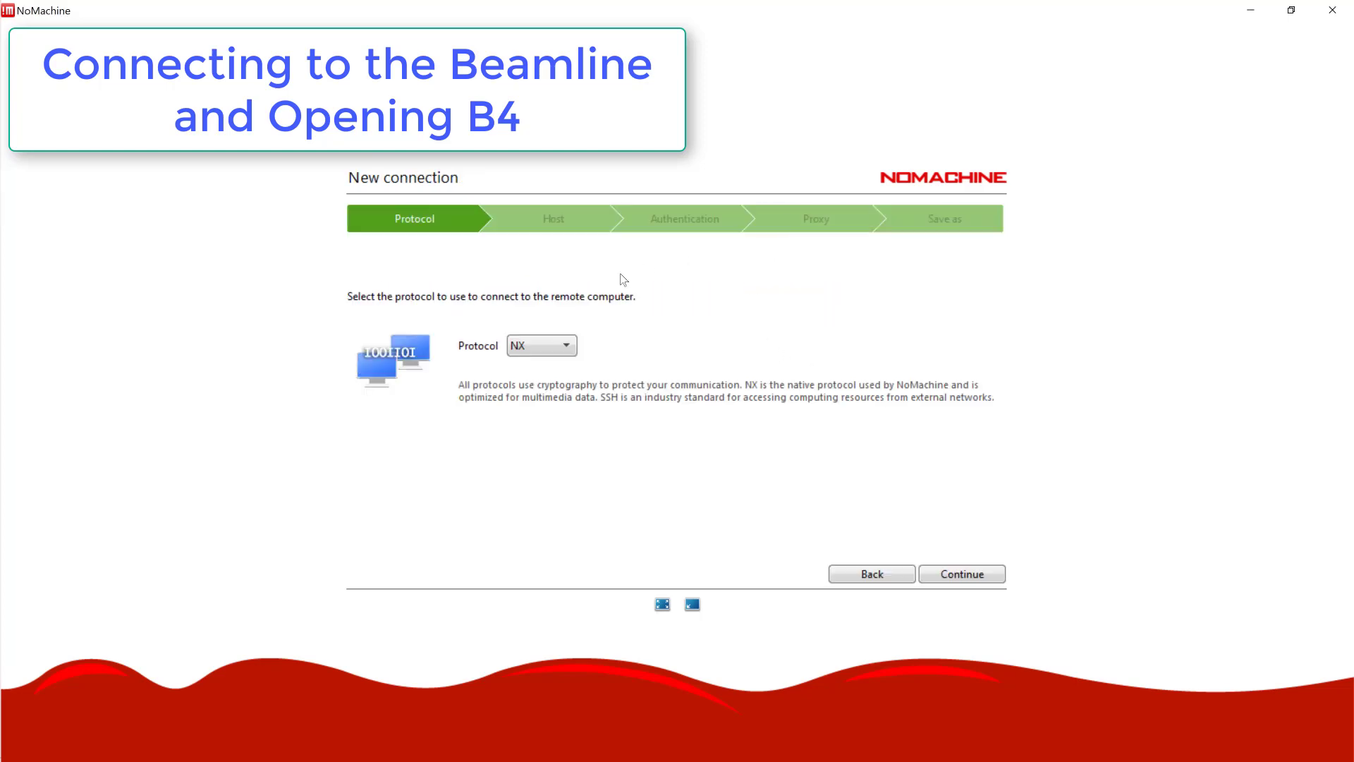
{"action": "left_click", "coordinate": [541, 344]}
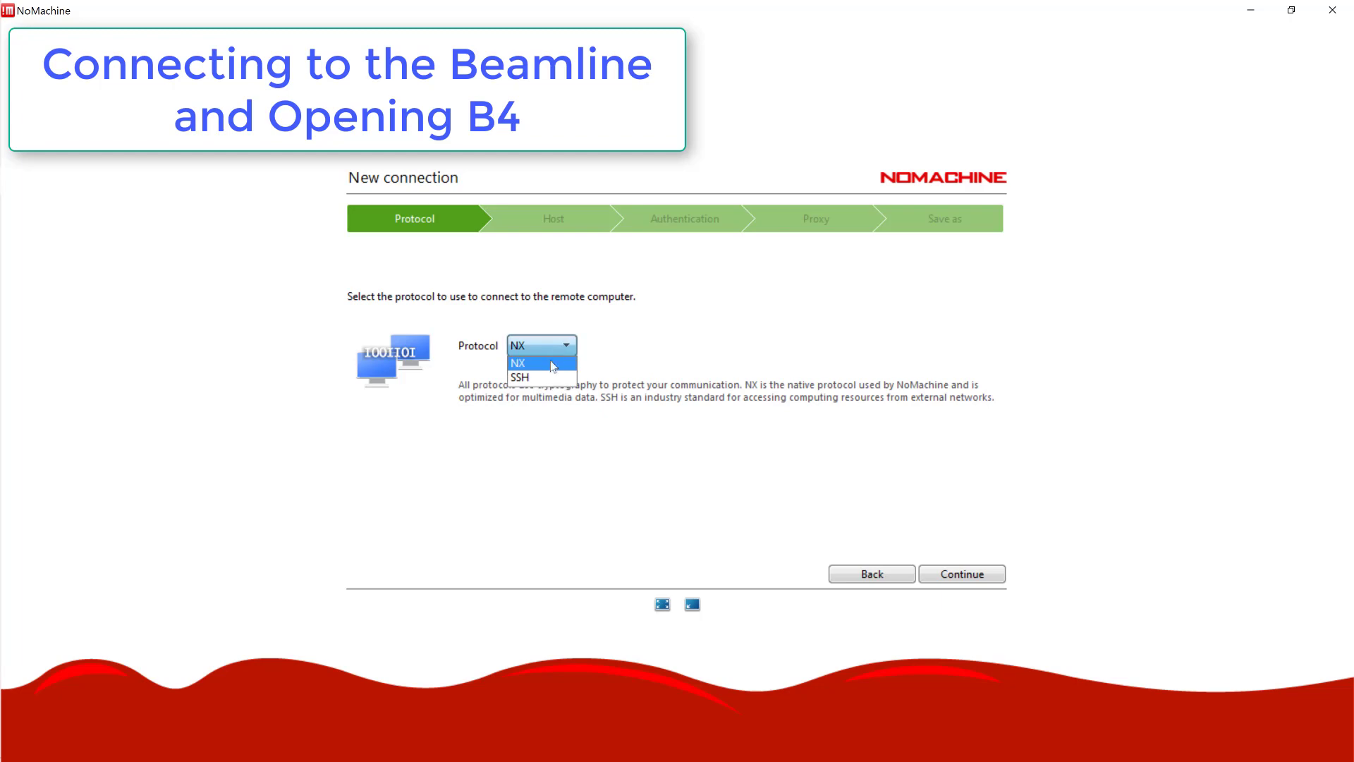
{"action": "left_click", "coordinate": [519, 376]}
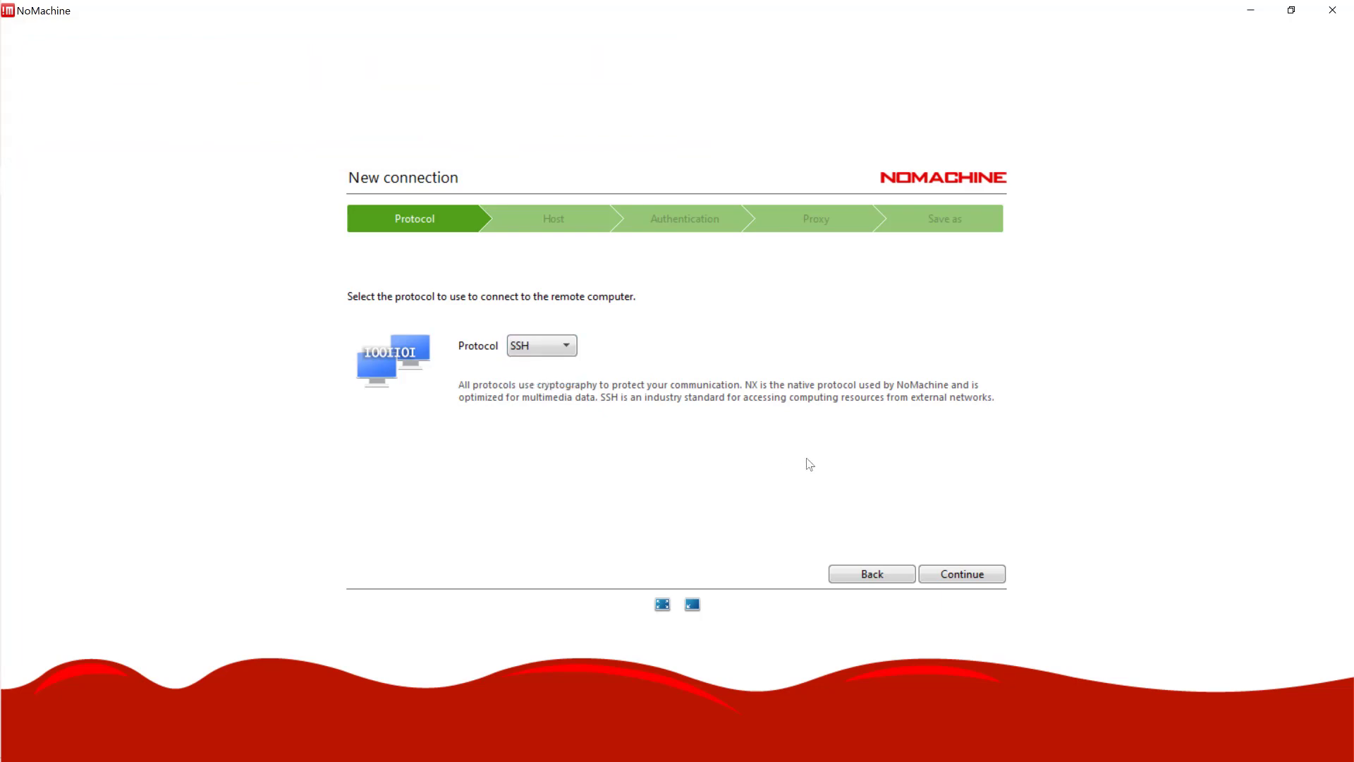
{"action": "left_click", "coordinate": [961, 574]}
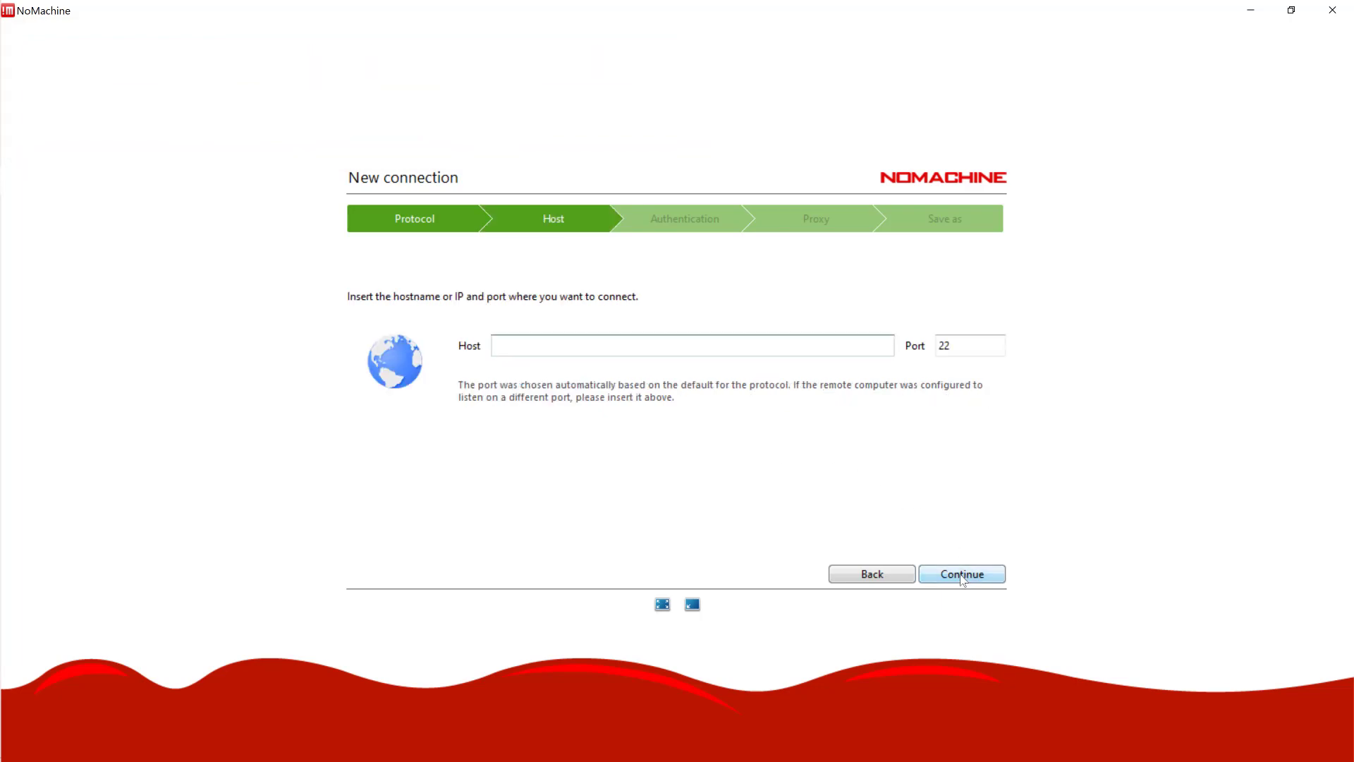
Step: Enter host bl501-ccd2.als.lbl.gov and continue to authentication
{"action": "type", "text": "bl501-ccd2."}
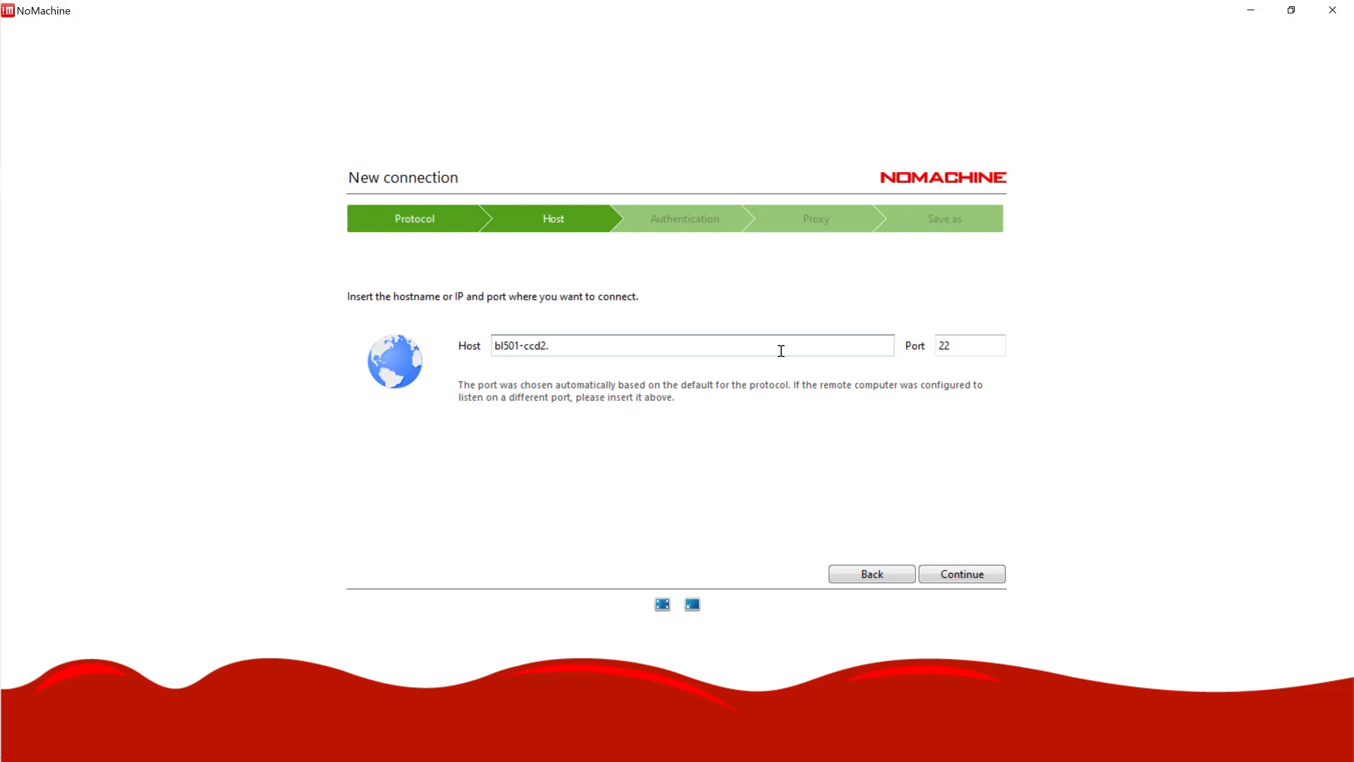
{"action": "type", "text": "als.lbl"}
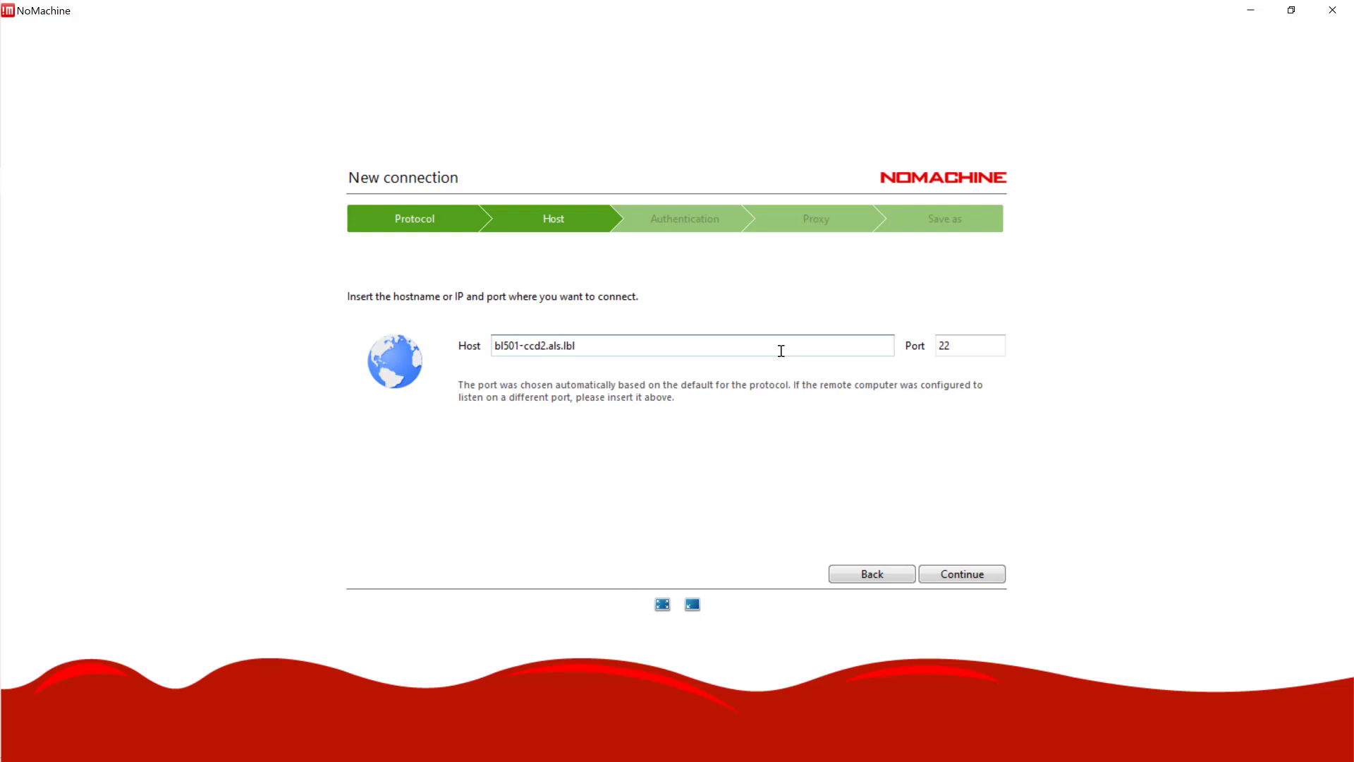
{"action": "type", "text": ".gov"}
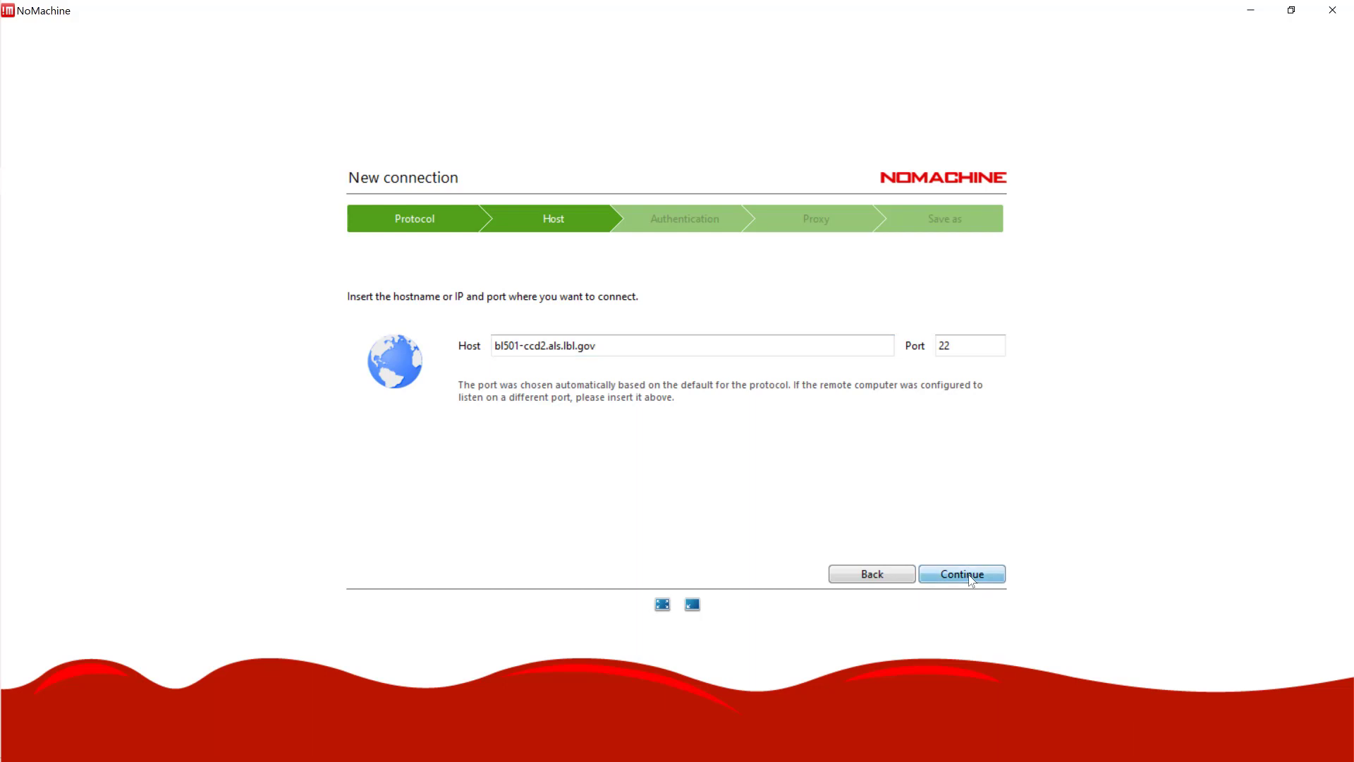
{"action": "left_click", "coordinate": [961, 574]}
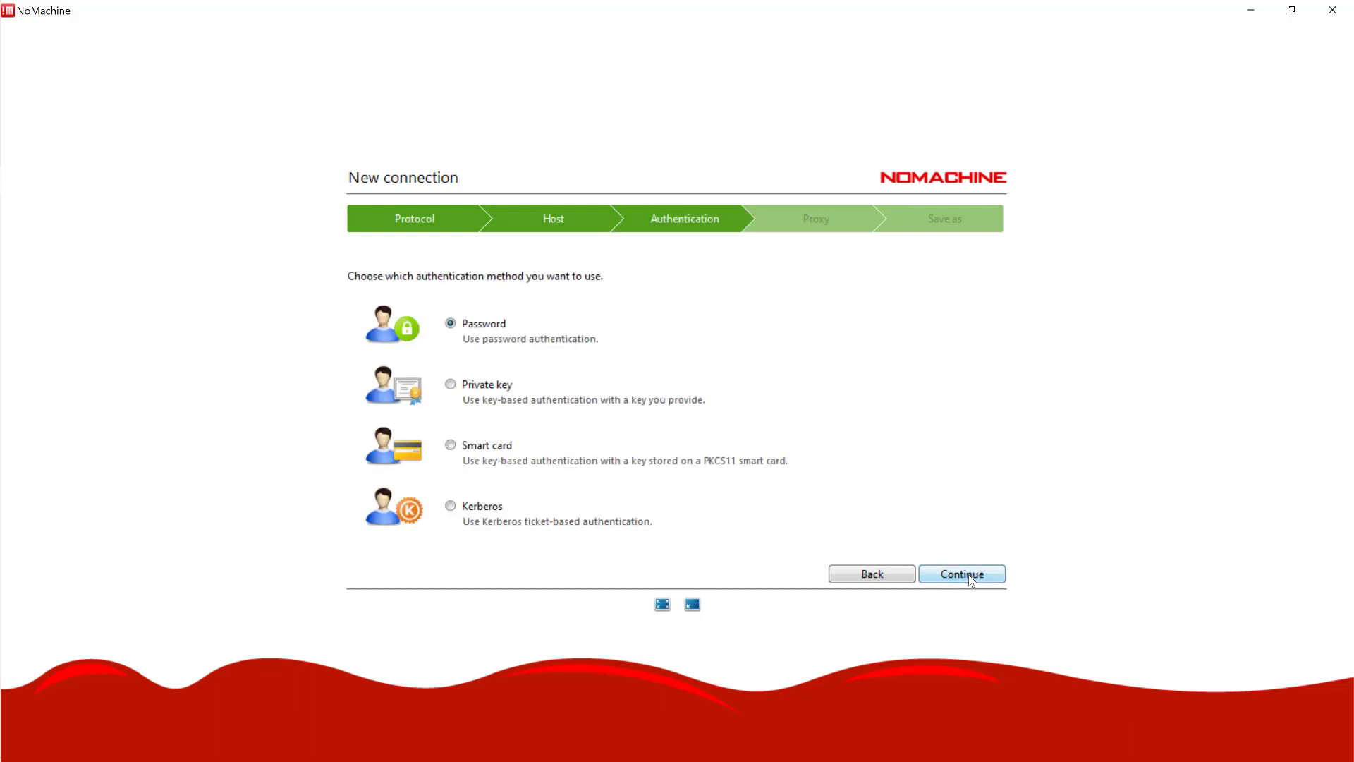
Step: Keep password login, use no proxy, and save the new connection
{"action": "left_click", "coordinate": [960, 574]}
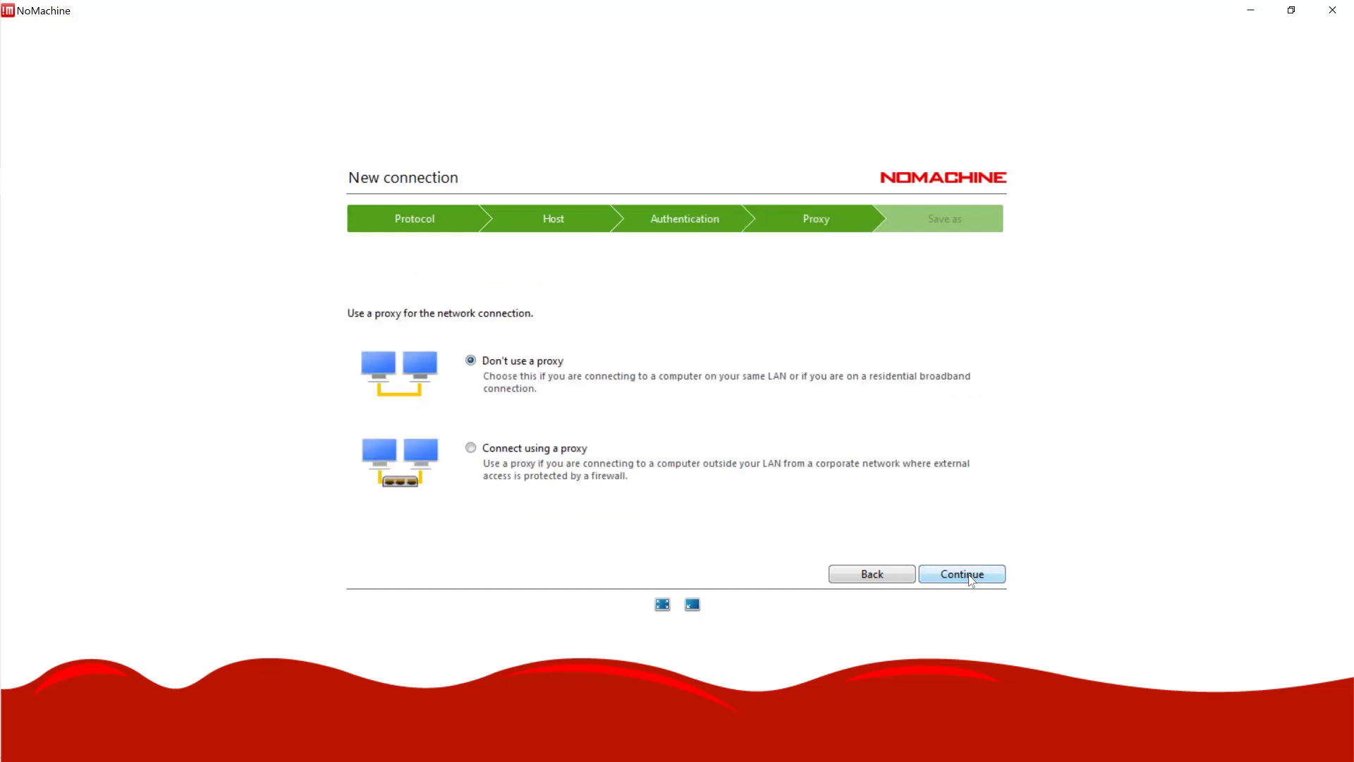
{"action": "left_click", "coordinate": [961, 574]}
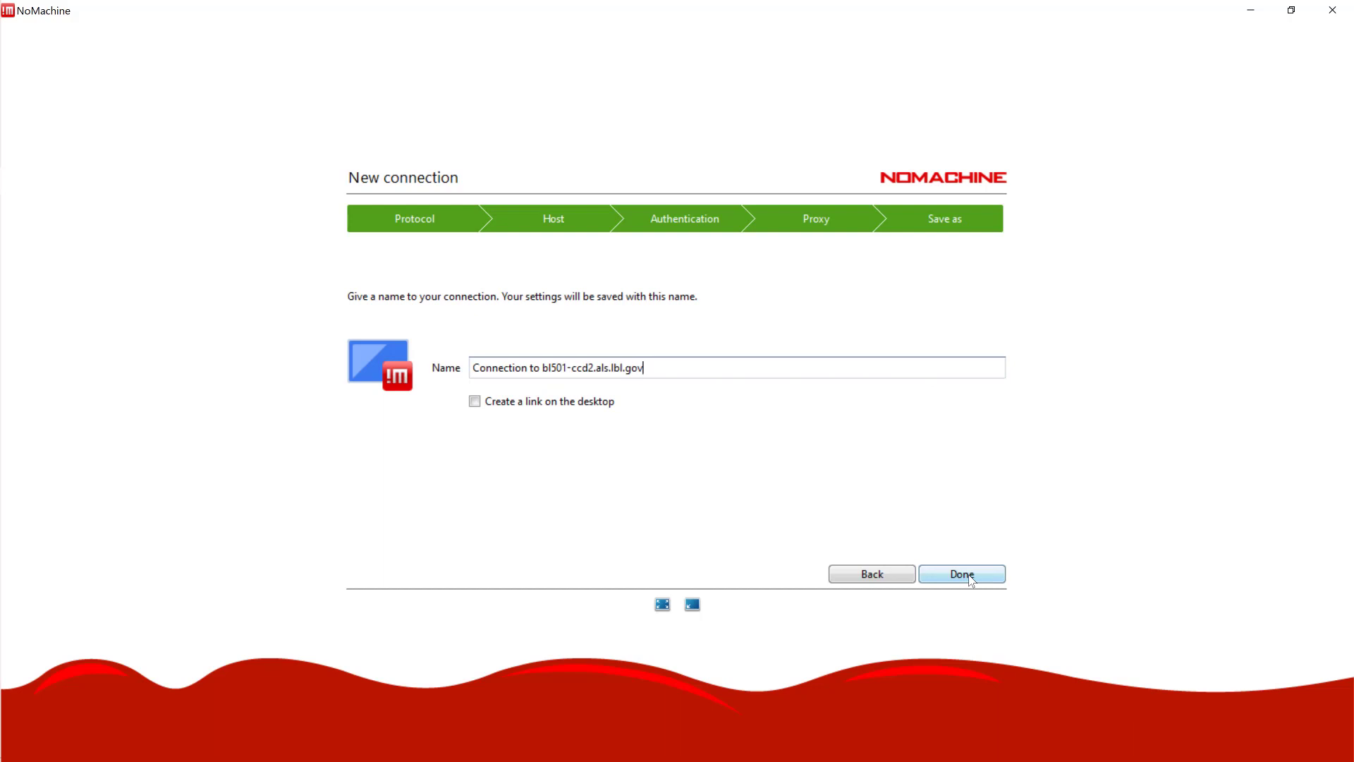
{"action": "left_click", "coordinate": [960, 574]}
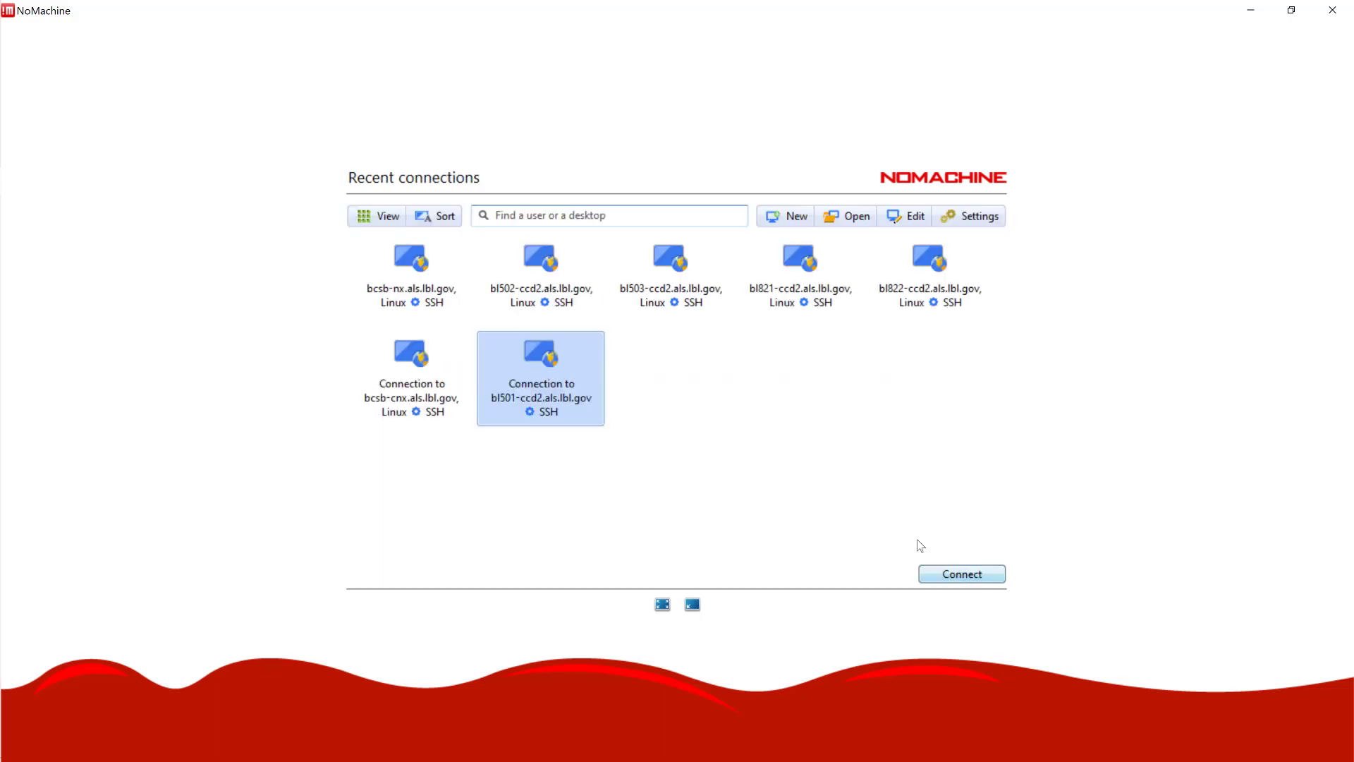
{"action": "mouse_move", "coordinate": [961, 574]}
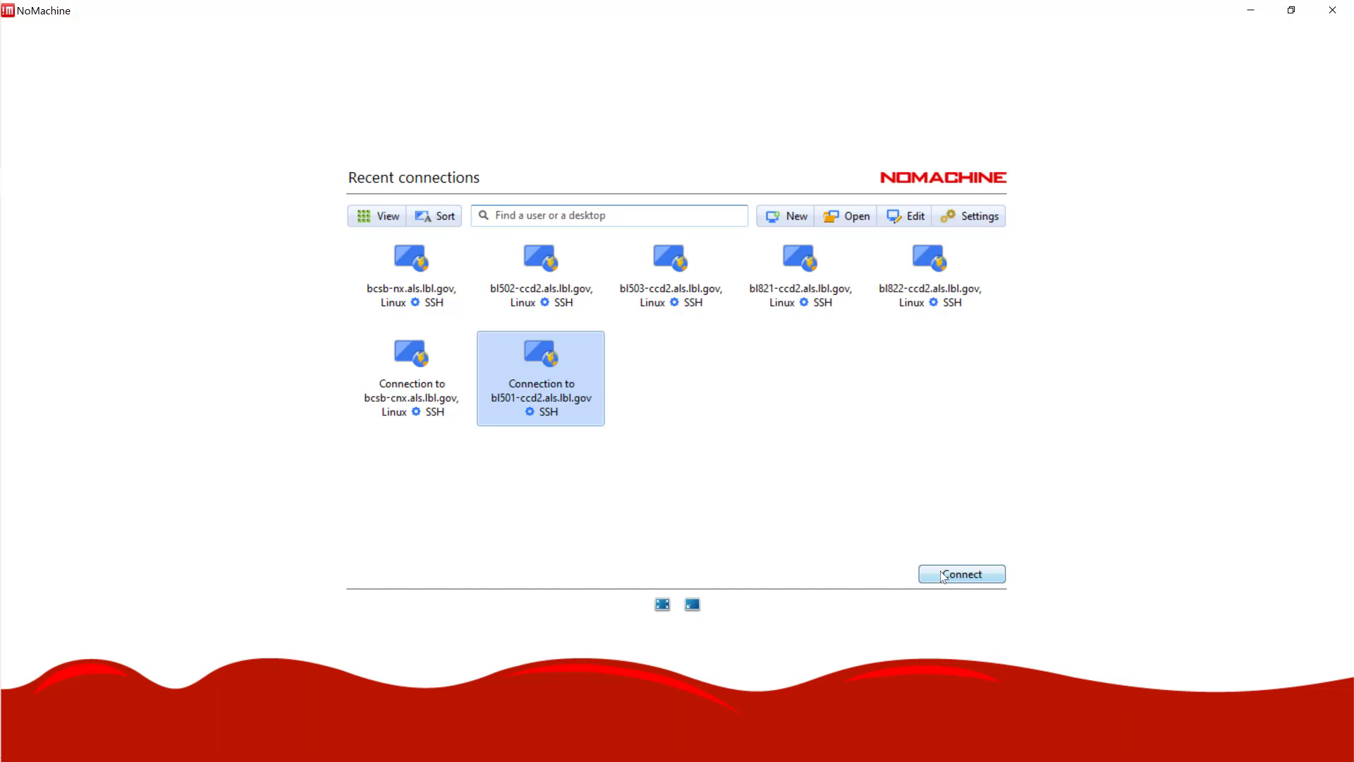
Step: Connect to bl501-ccd2 with username and password and acknowledge the display resolution notice
{"action": "left_click", "coordinate": [960, 574]}
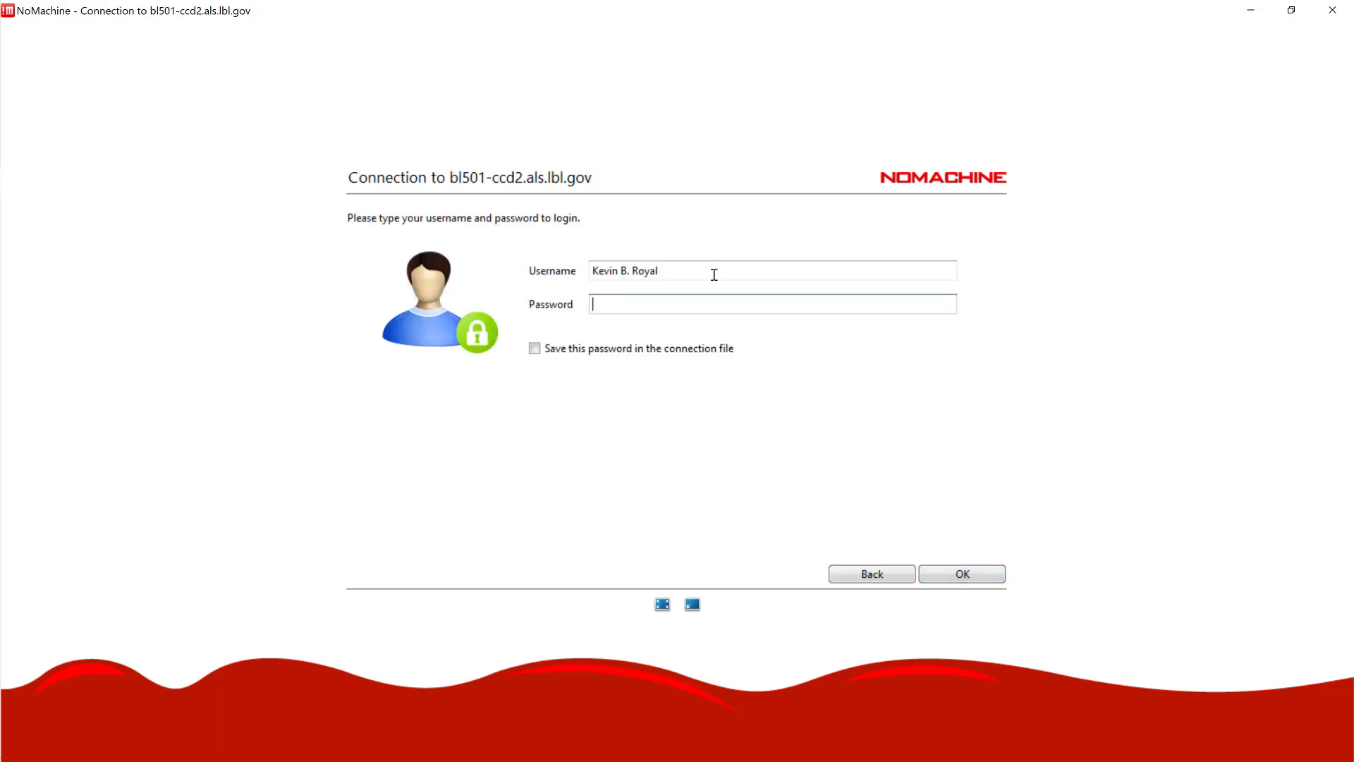
{"action": "type", "text": "kroyal"}
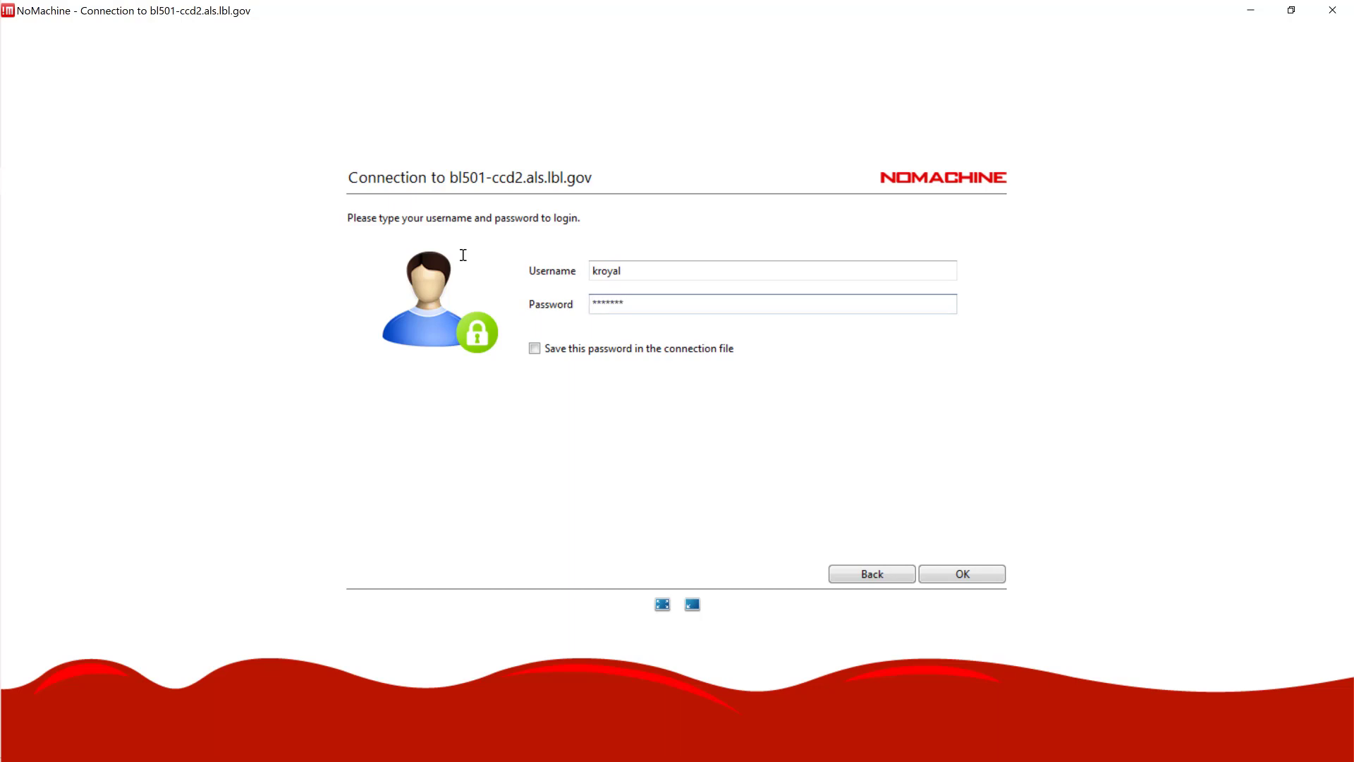
{"action": "type", "text": "**"}
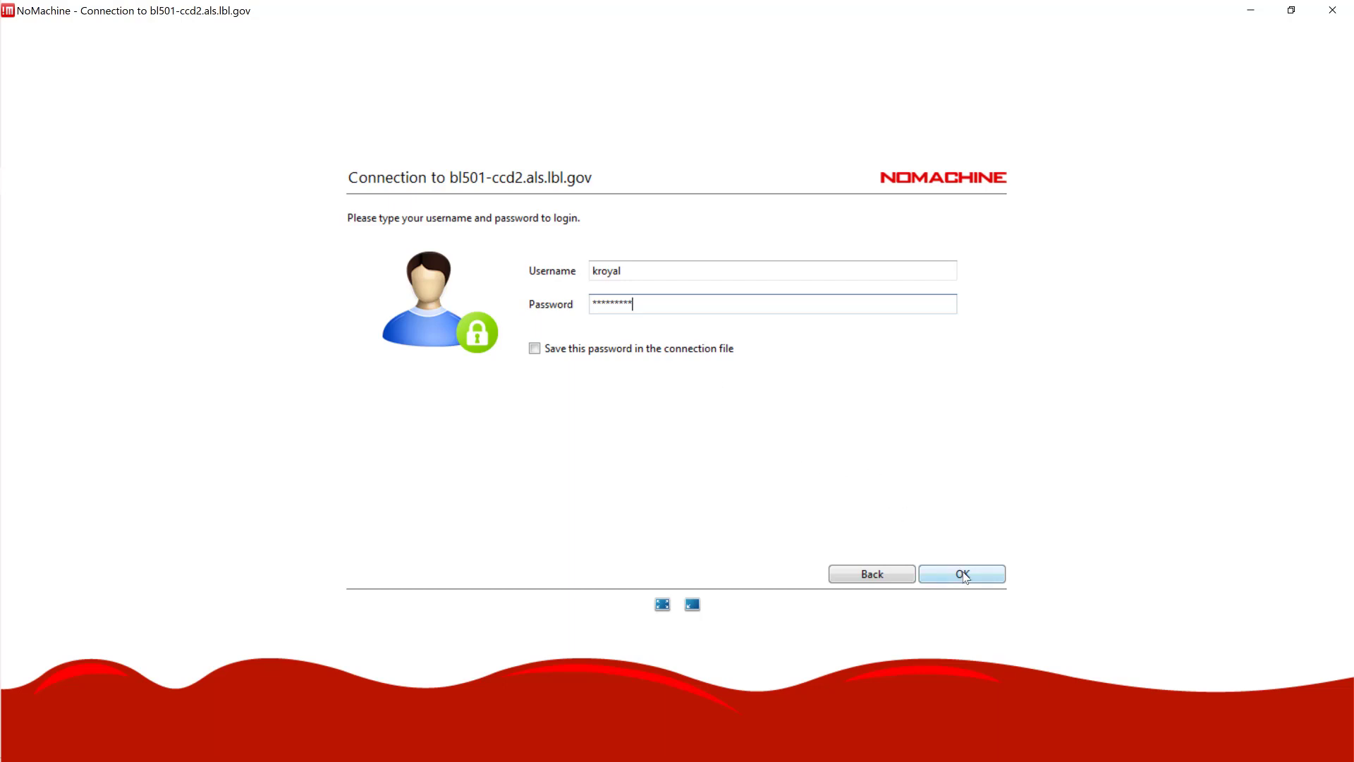
{"action": "left_click", "coordinate": [960, 574]}
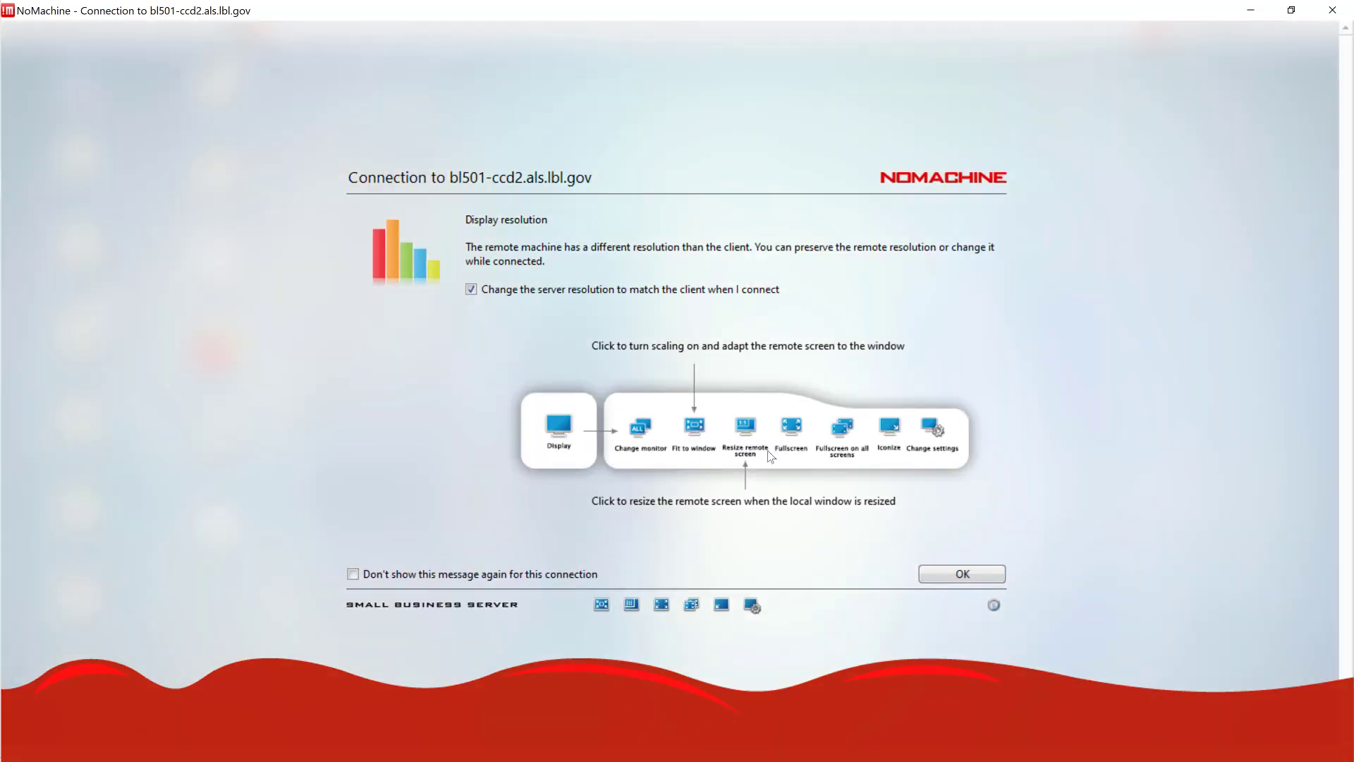
{"action": "left_click", "coordinate": [961, 574]}
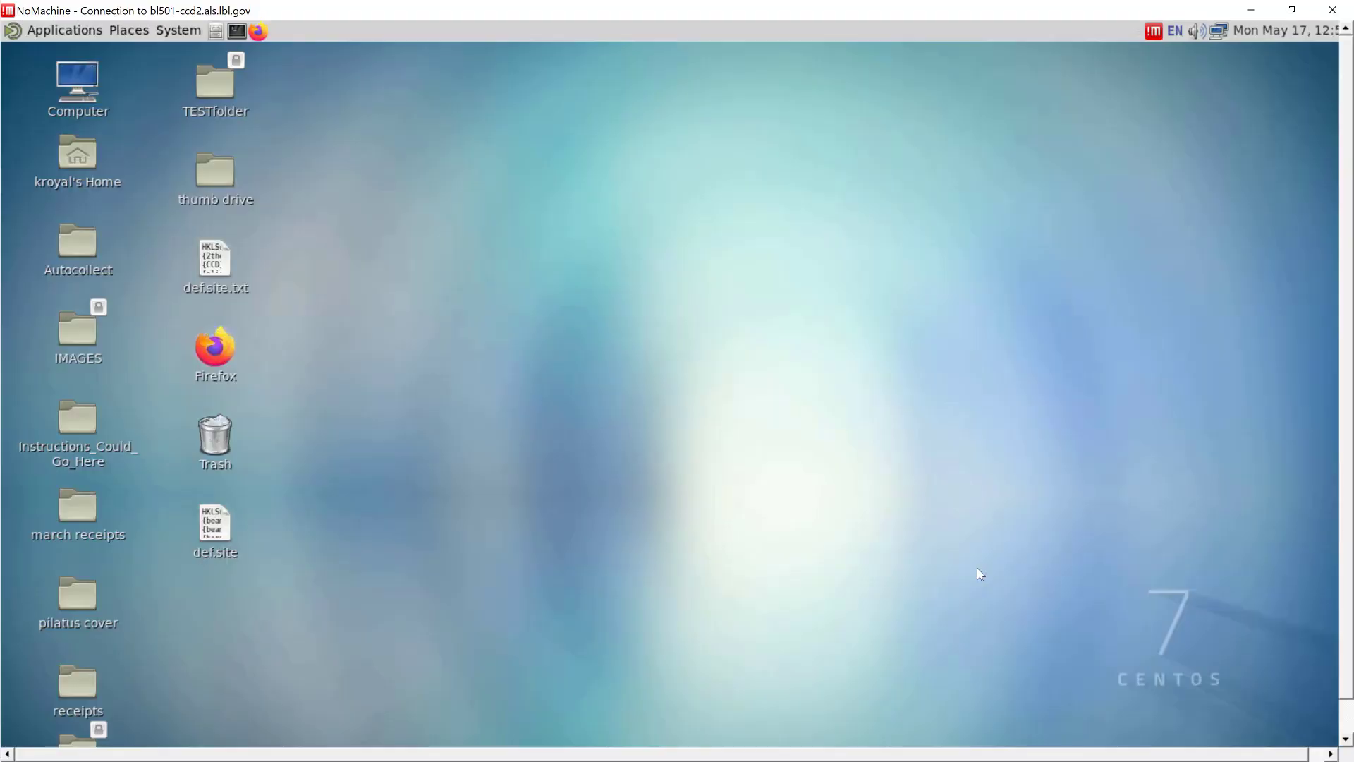
{"action": "mouse_move", "coordinate": [1092, 94]}
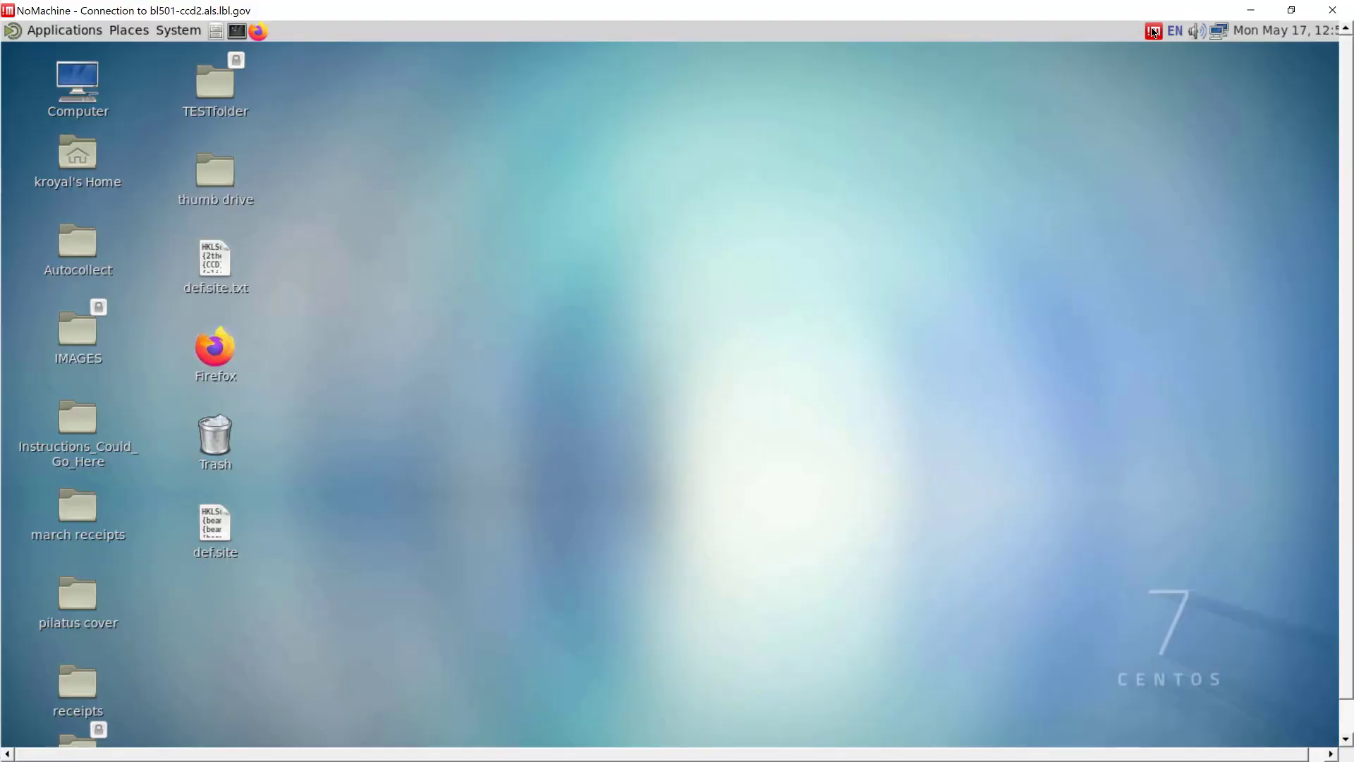
Step: Bring up the session menu panel from the NoMachine tray icon
{"action": "left_click", "coordinate": [1154, 29]}
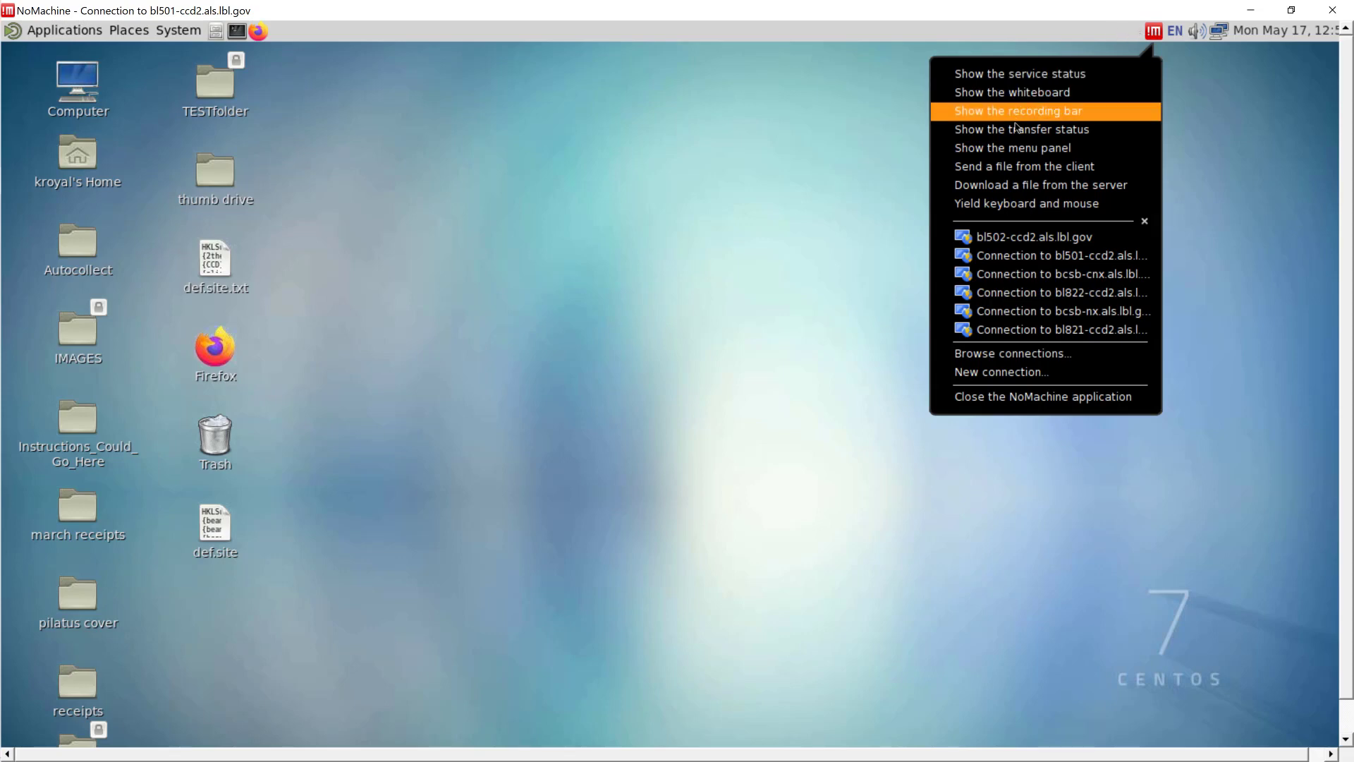
{"action": "mouse_move", "coordinate": [1010, 148]}
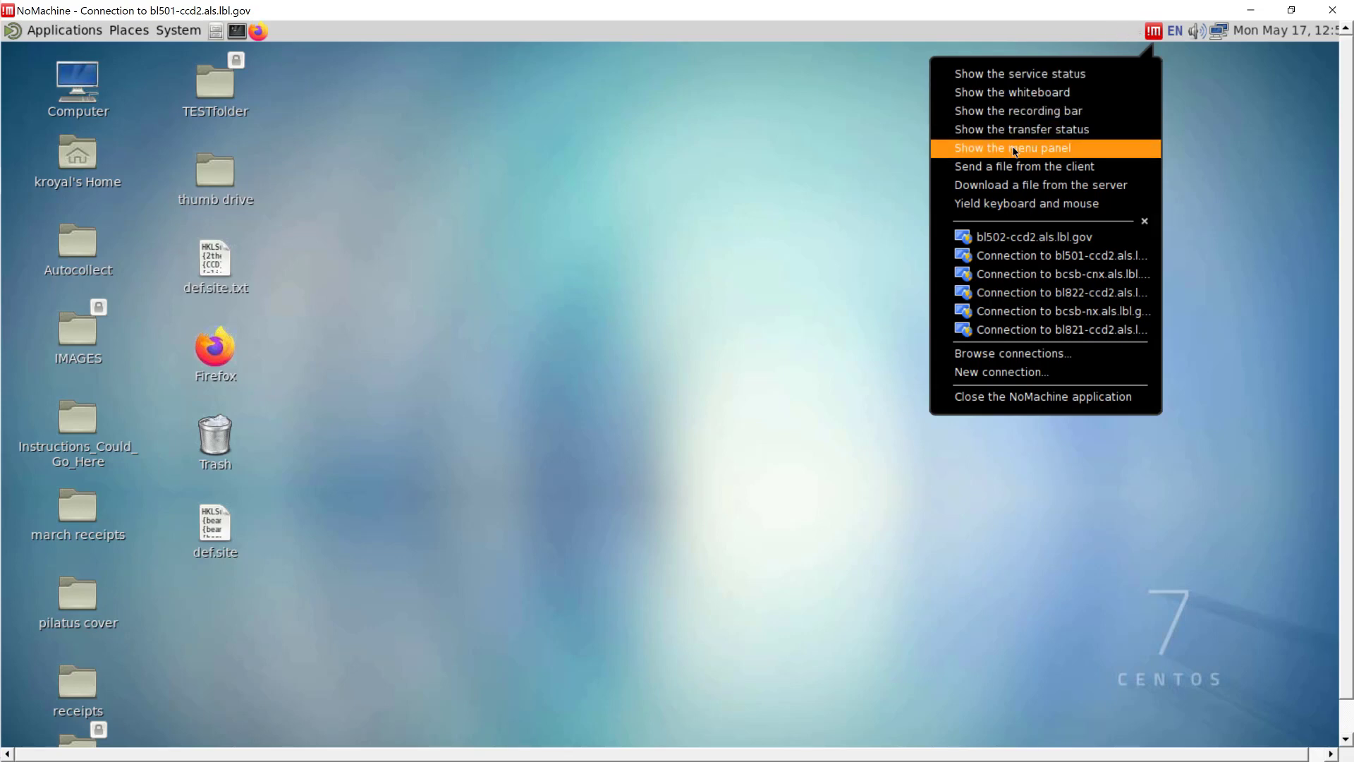
{"action": "left_click", "coordinate": [1007, 148]}
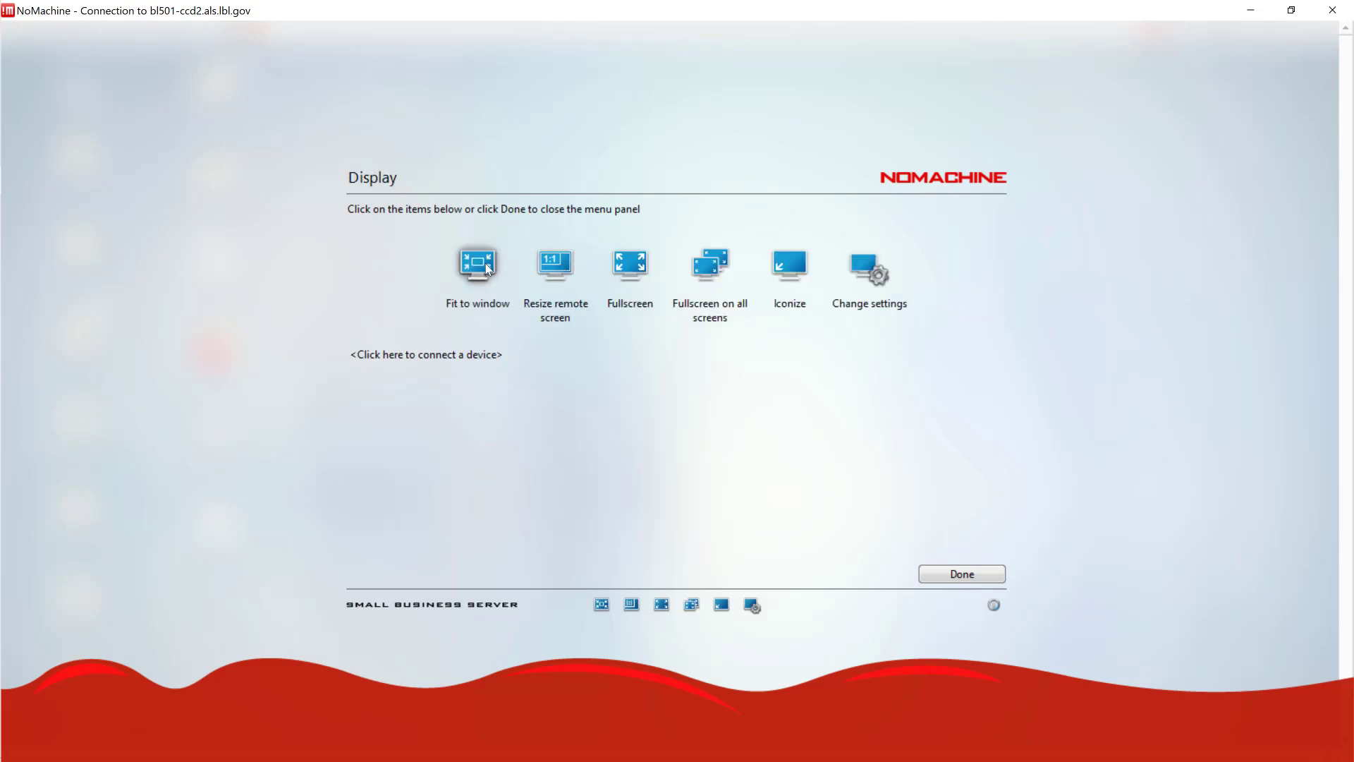
Step: Fit the remote screen to the window, raise the display quality slider, and close the panel
{"action": "left_click", "coordinate": [476, 264]}
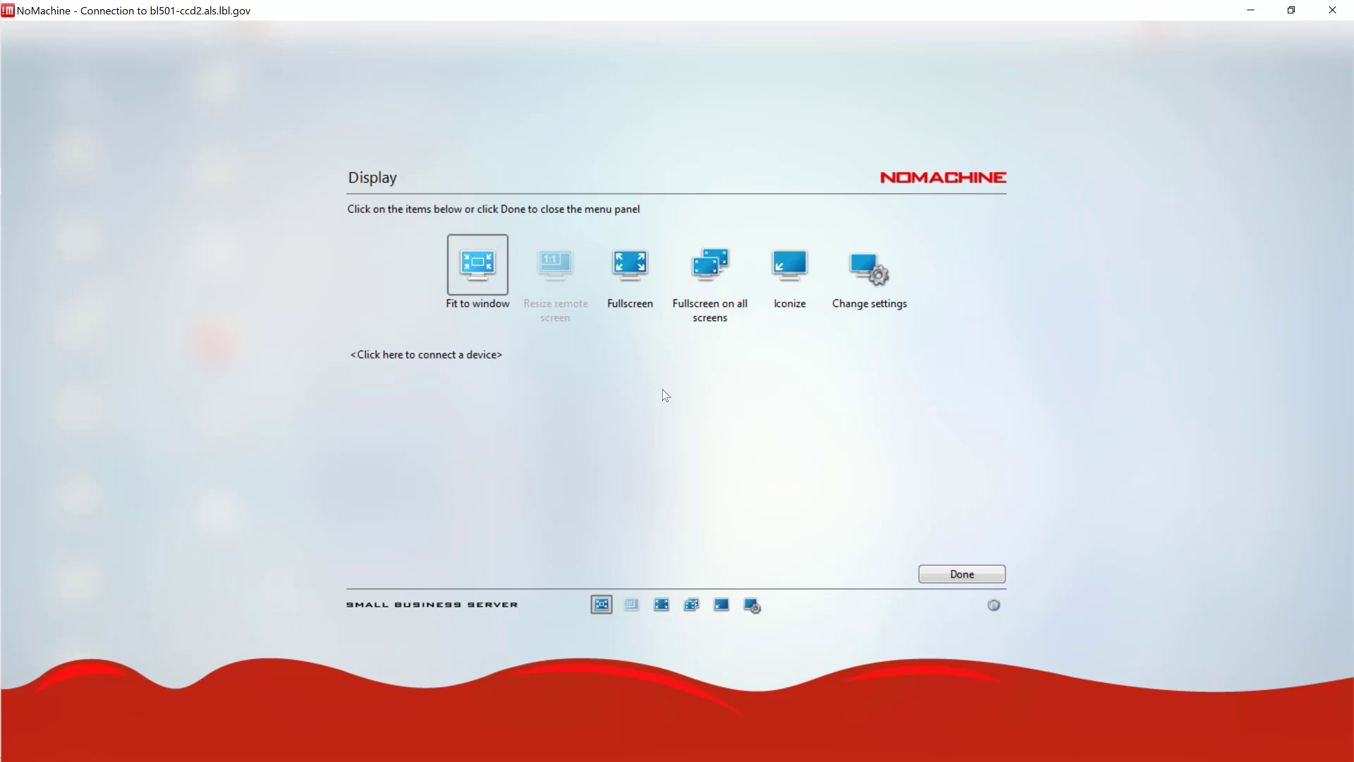
{"action": "left_click", "coordinate": [868, 265]}
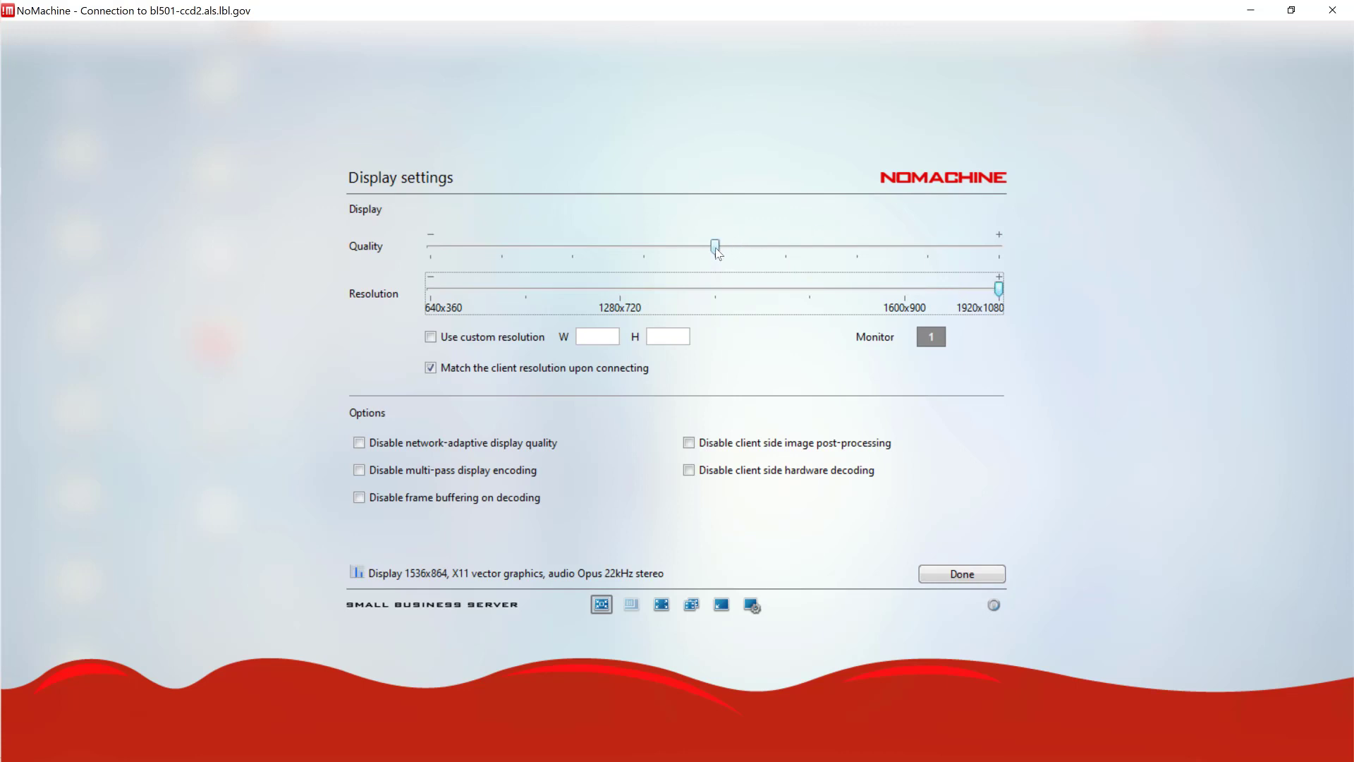
{"action": "left_click_drag", "start_coordinate": [715, 244], "coordinate": [998, 244]}
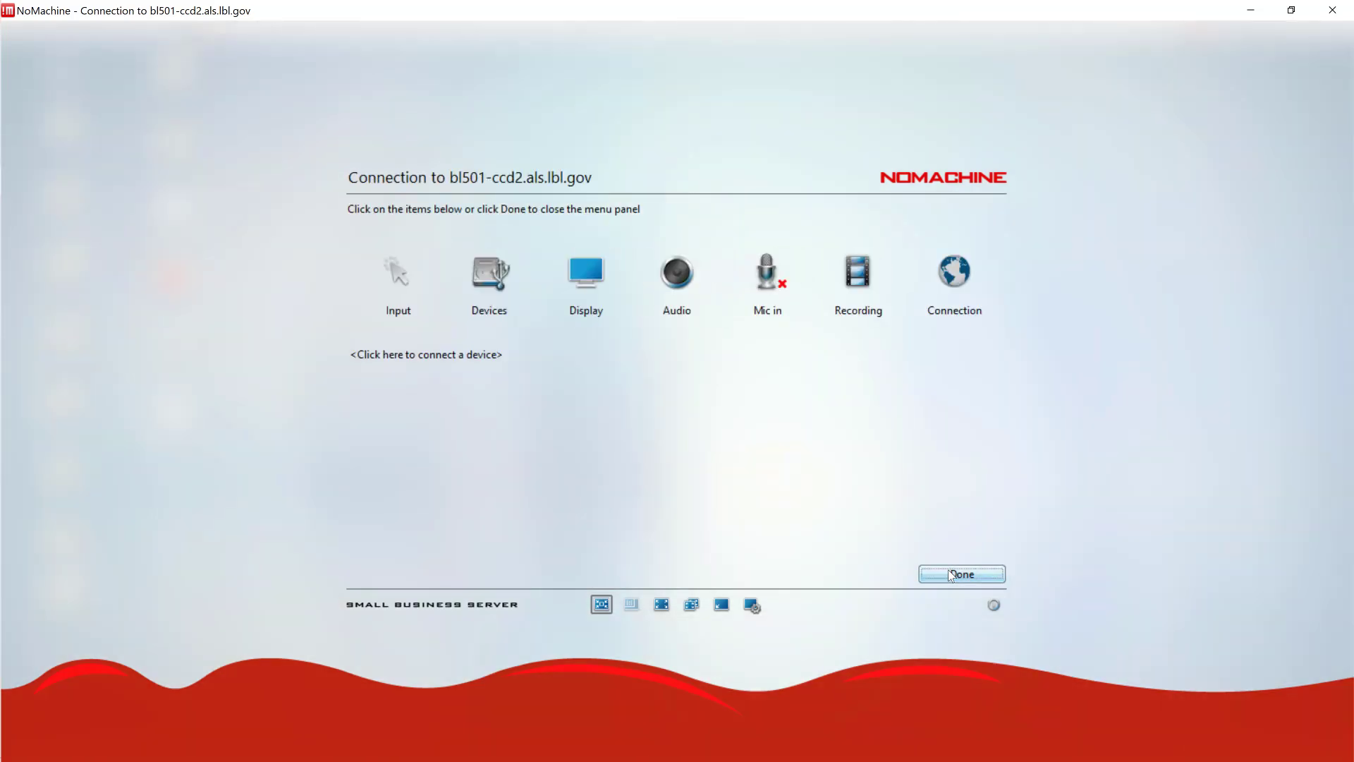
{"action": "left_click", "coordinate": [959, 574]}
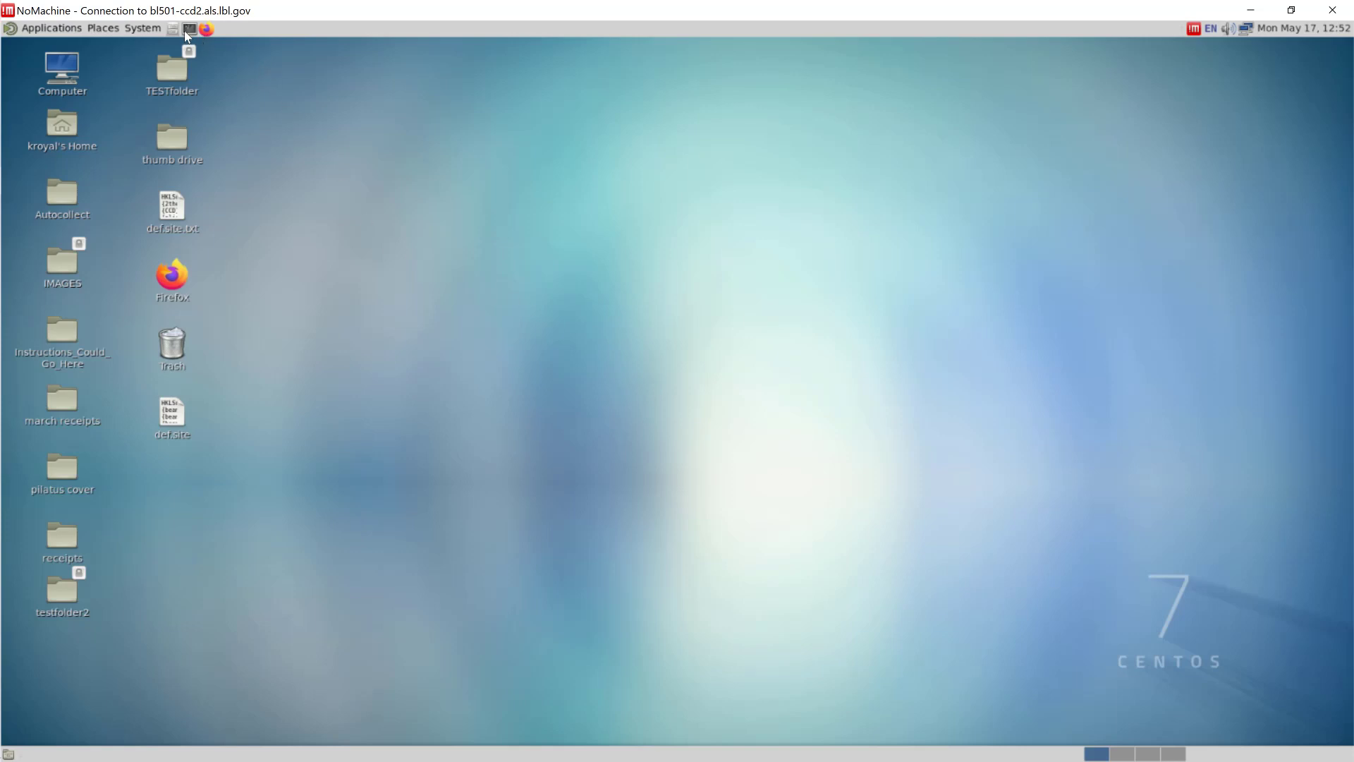
Step: Launch a terminal on the remote desktop and run b4 to bring up its login window
{"action": "left_click", "coordinate": [172, 28]}
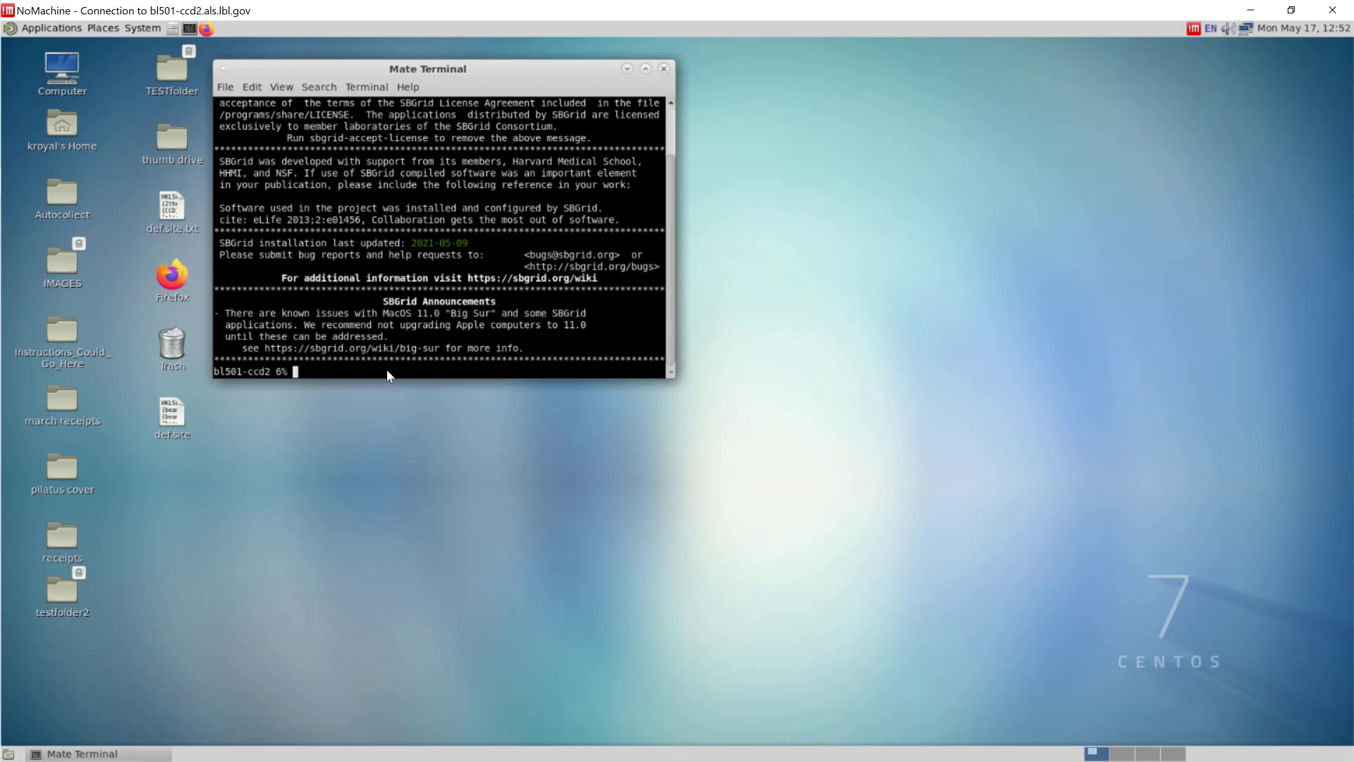
{"action": "type", "text": "b4"}
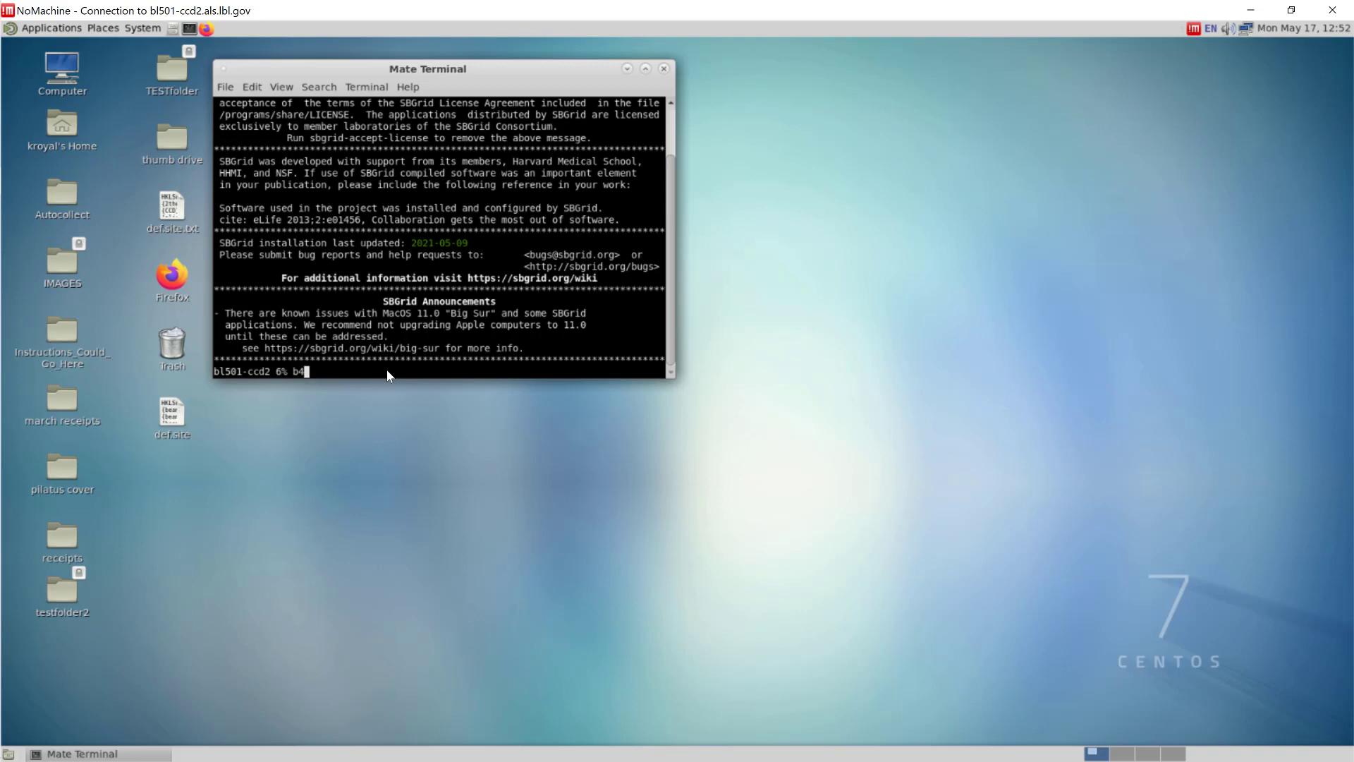
{"action": "key", "text": "Return"}
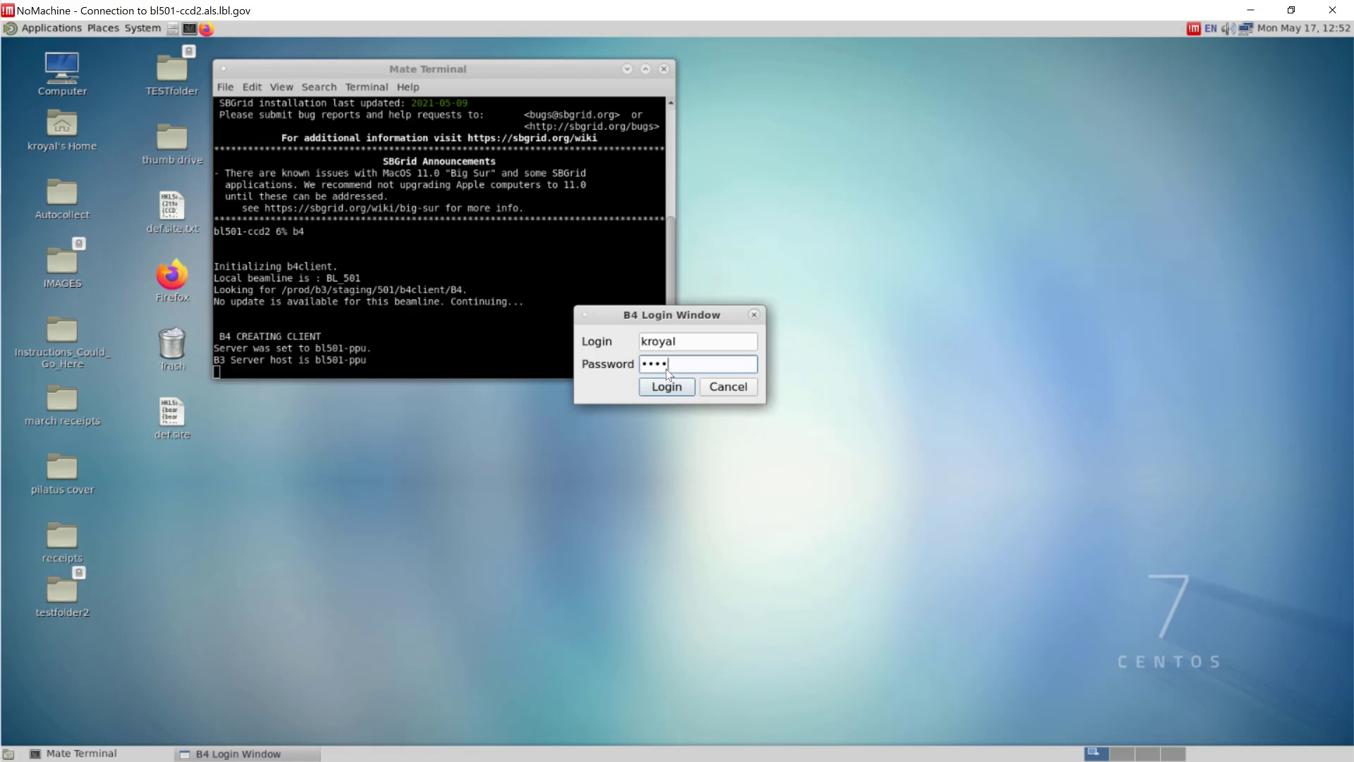
Step: Enter the B4 password and submit the login
{"action": "type", "text": "****"}
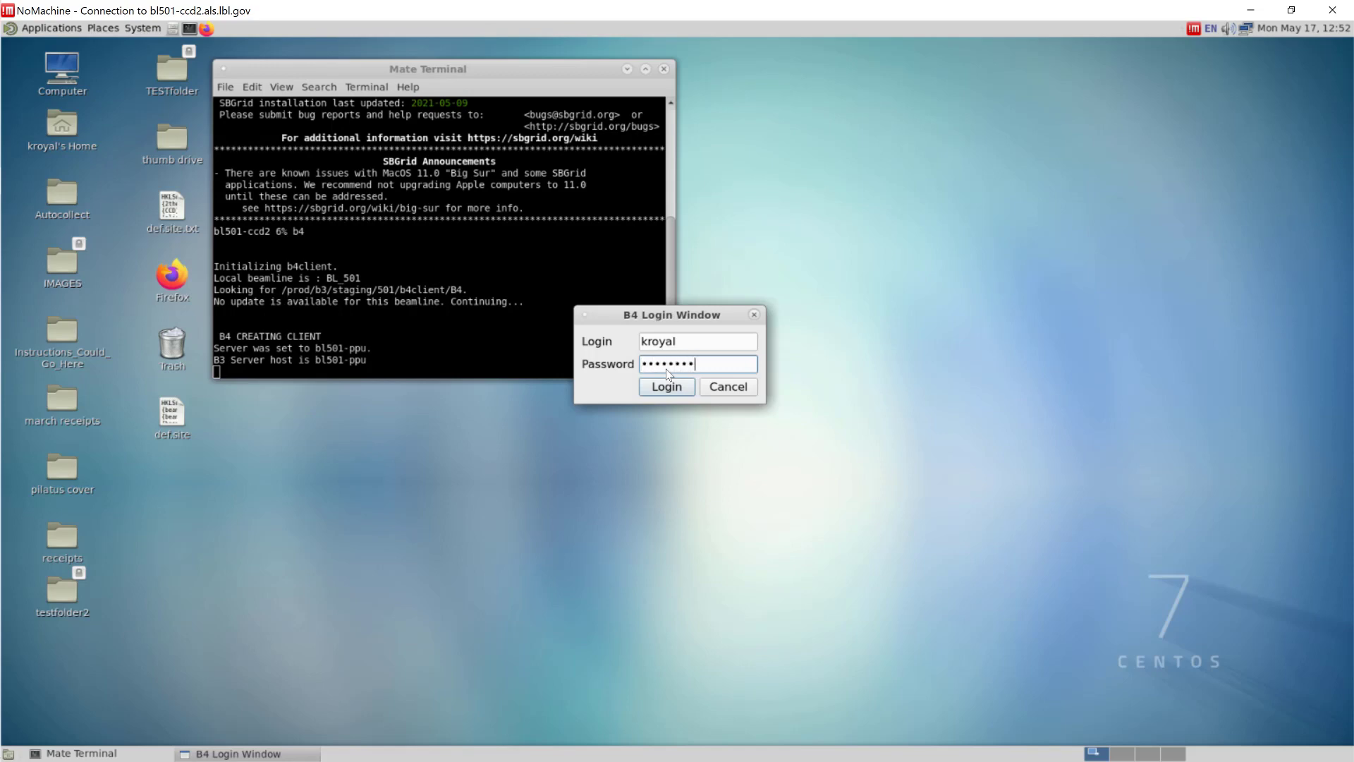
{"action": "type", "text": "*"}
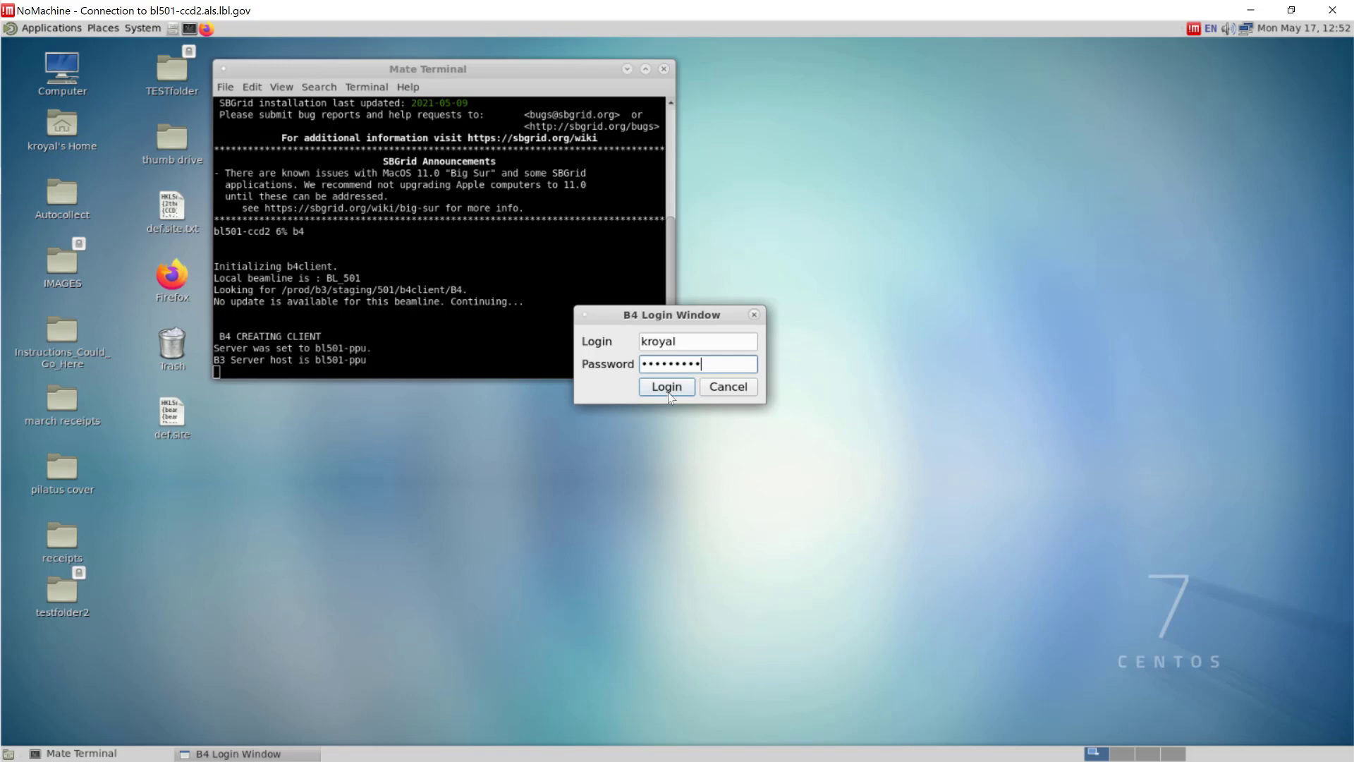
{"action": "left_click", "coordinate": [665, 386]}
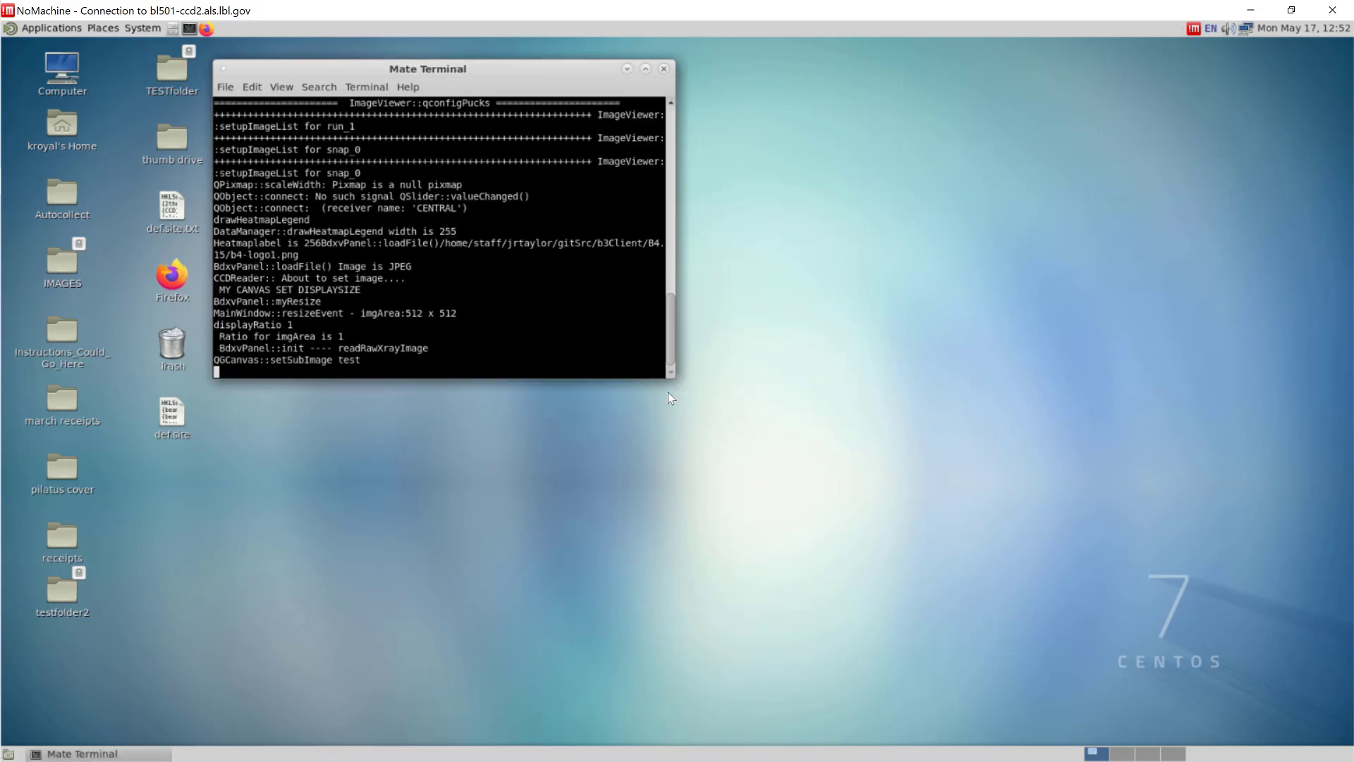